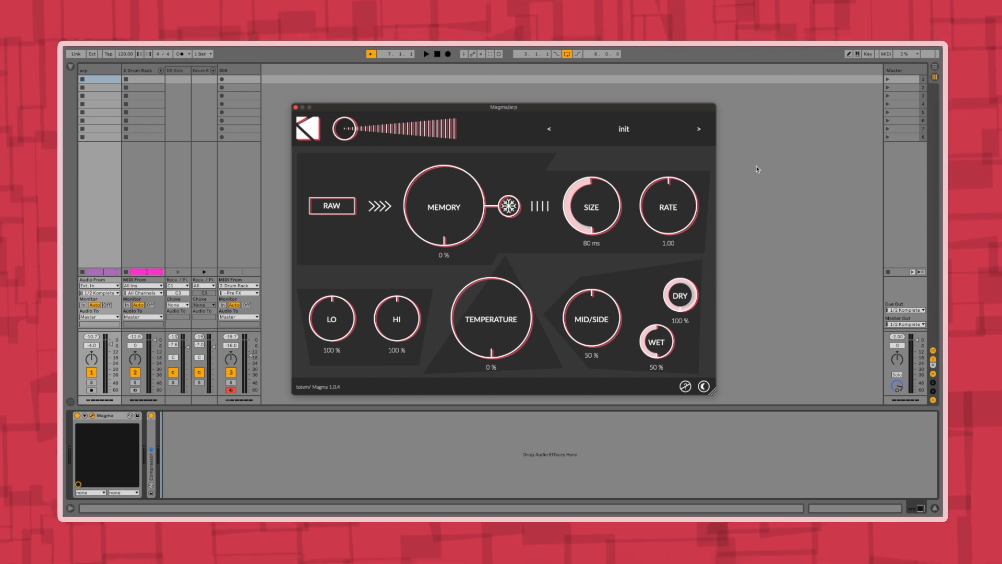
# Start playback so Magma's fully wet signal with Size at 210 ms can be heard
pyautogui.click(425, 53)
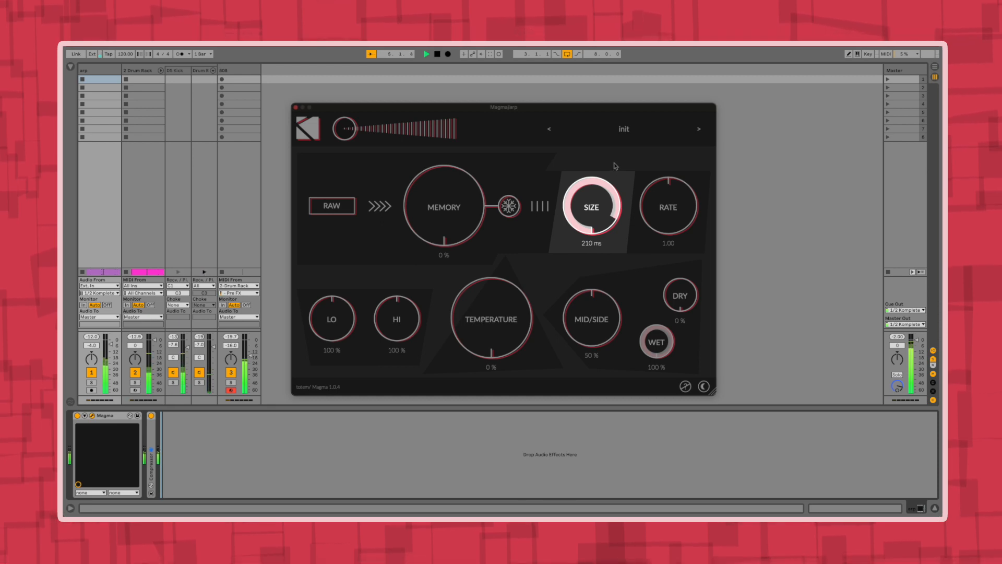
pyautogui.moveTo(607, 177)
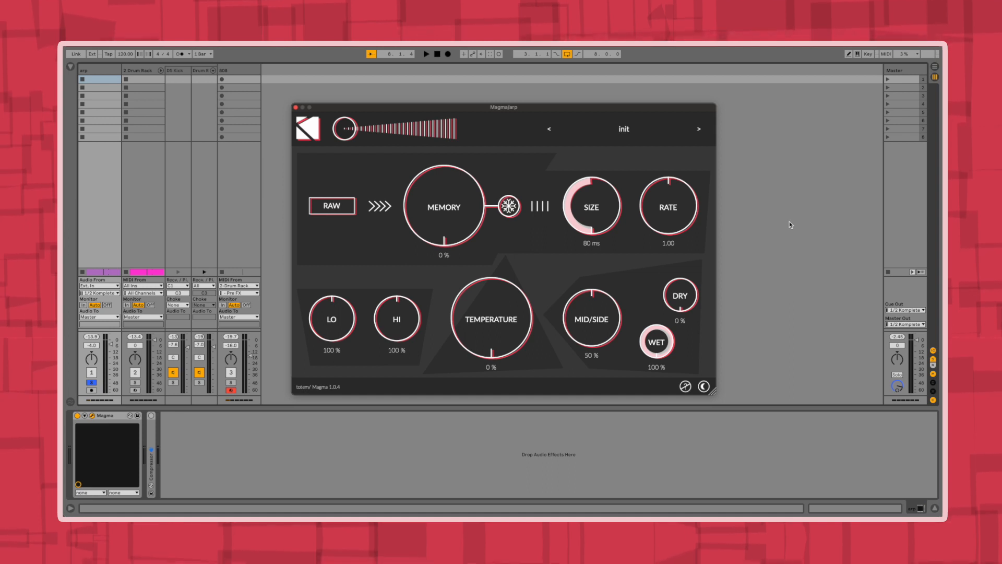
# Restart playback and drag Magma's Memory amount up to 78%
pyautogui.click(425, 53)
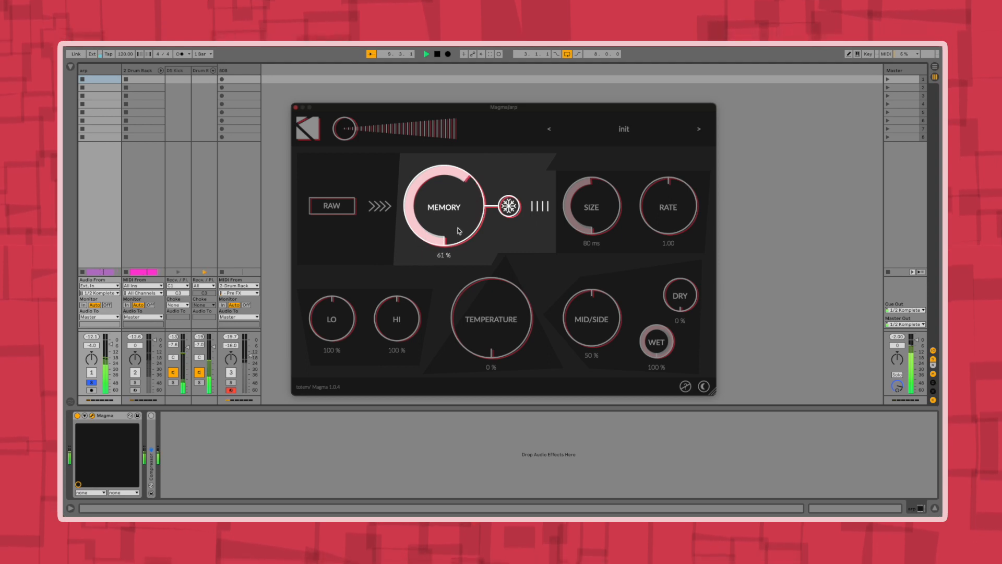
pyautogui.click(508, 206)
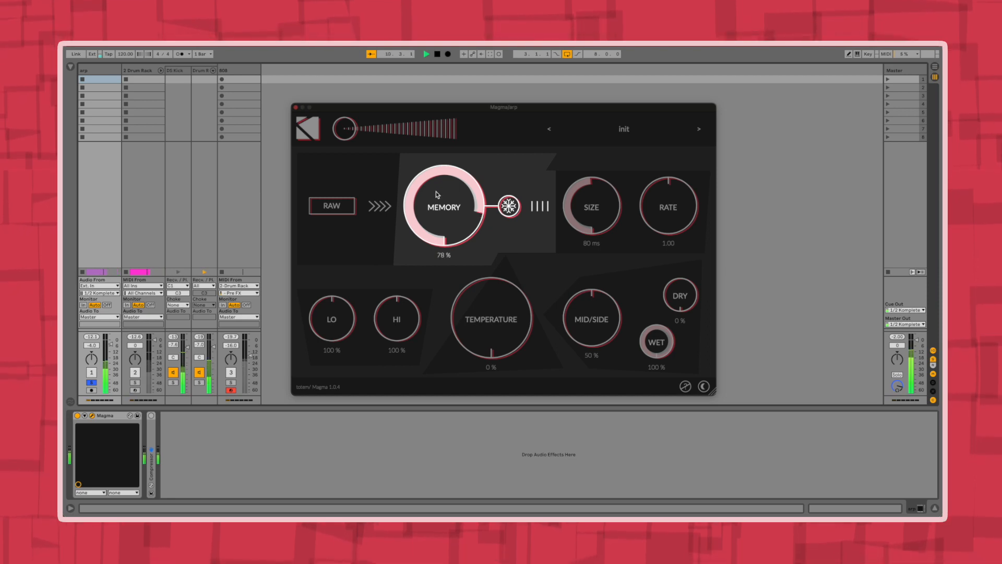
pyautogui.moveTo(437, 194); pyautogui.dragTo(437, 230)
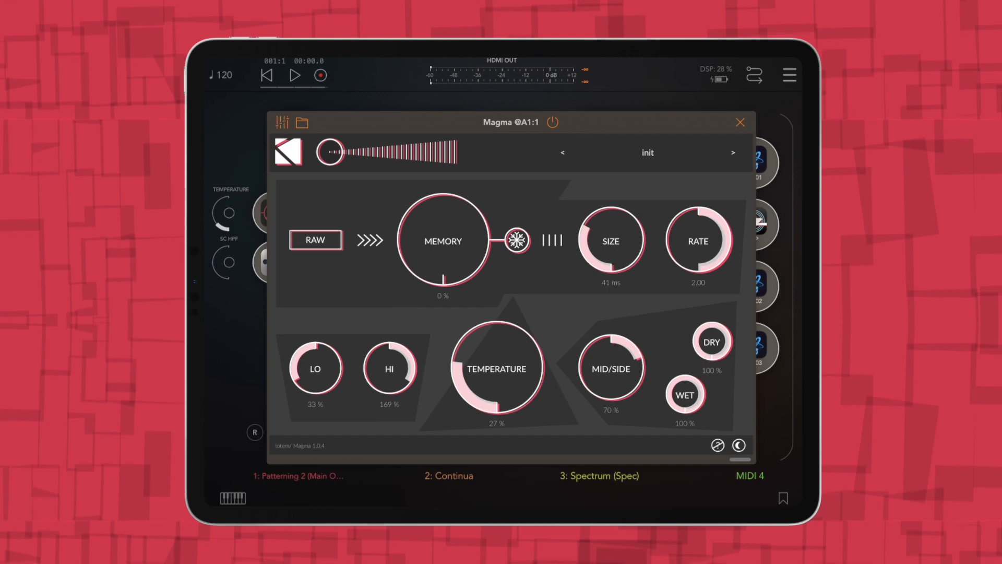
# Start AUM playback and switch Magma into RAW mode
pyautogui.click(294, 75)
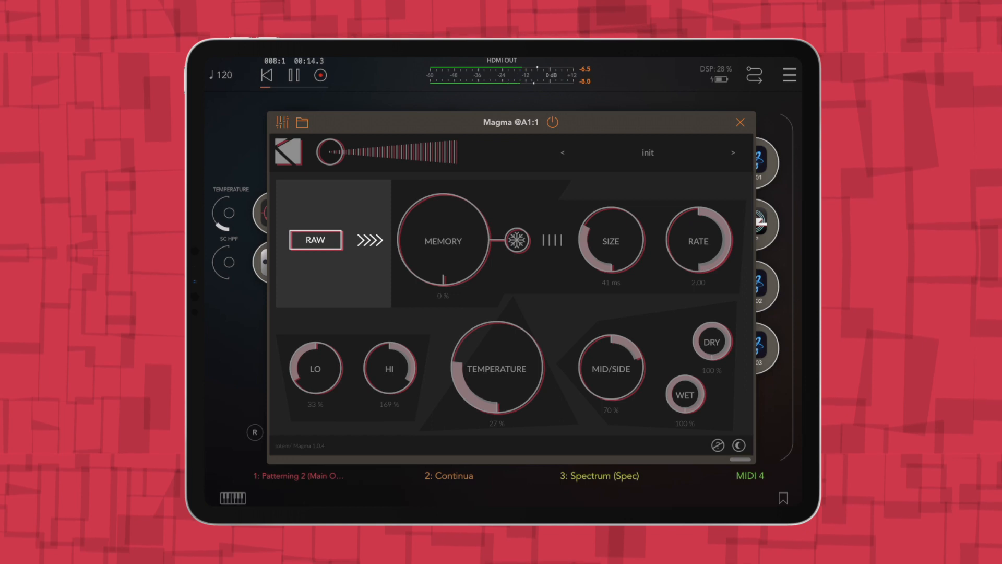
pyautogui.click(314, 240)
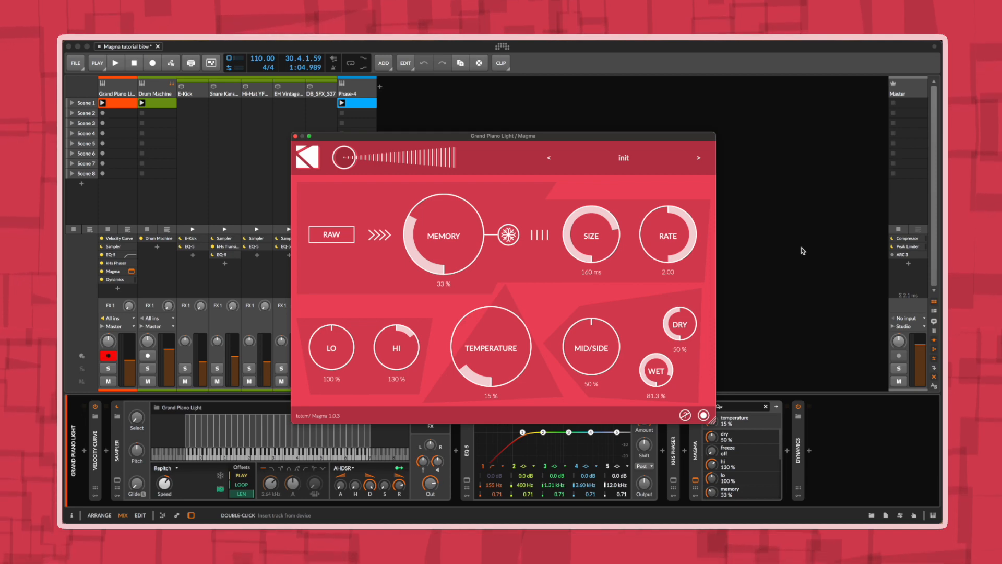
# Start Bitwig playback to audition Size 80 ms, Temperature 35%, Hi 150% and Wet 57%
pyautogui.click(115, 62)
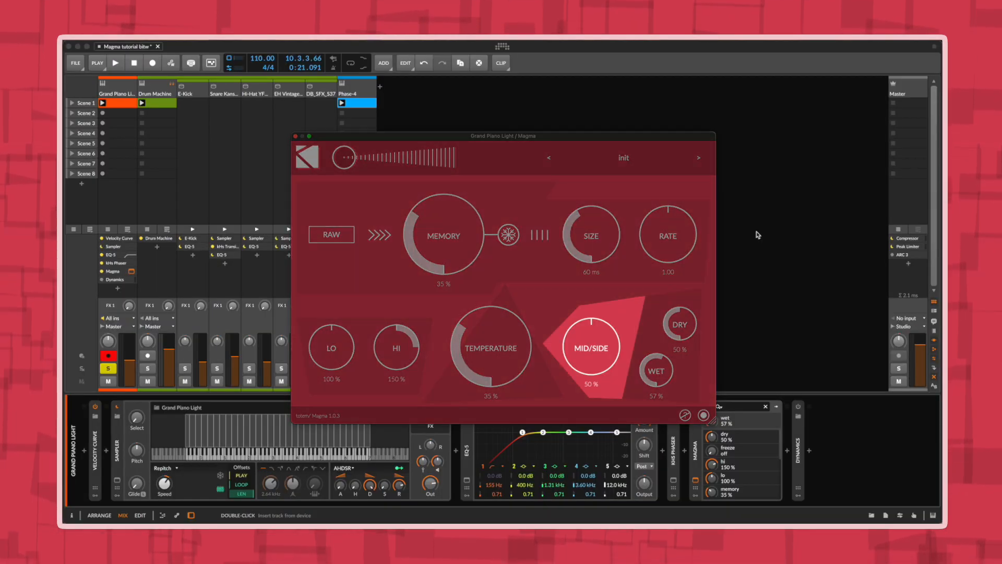
# Play the project with Size 120 ms and Mid/Side 75%, then unsolo the Grand Piano Light track
pyautogui.click(116, 63)
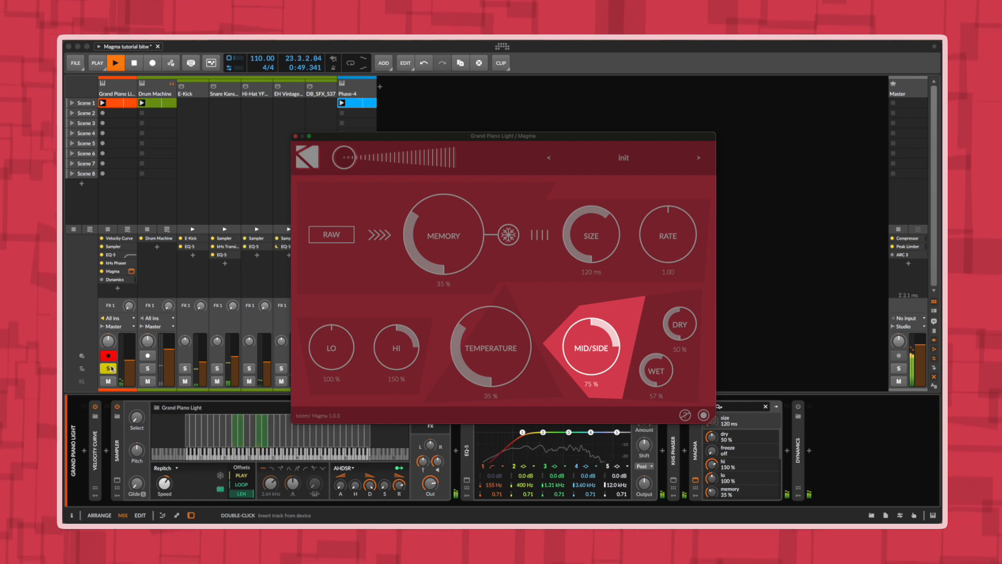
pyautogui.click(109, 368)
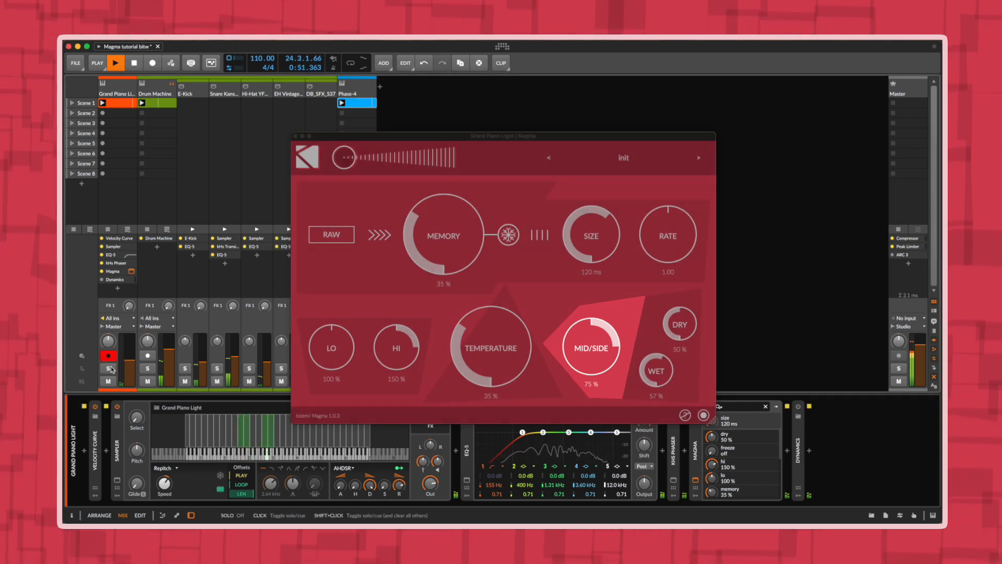